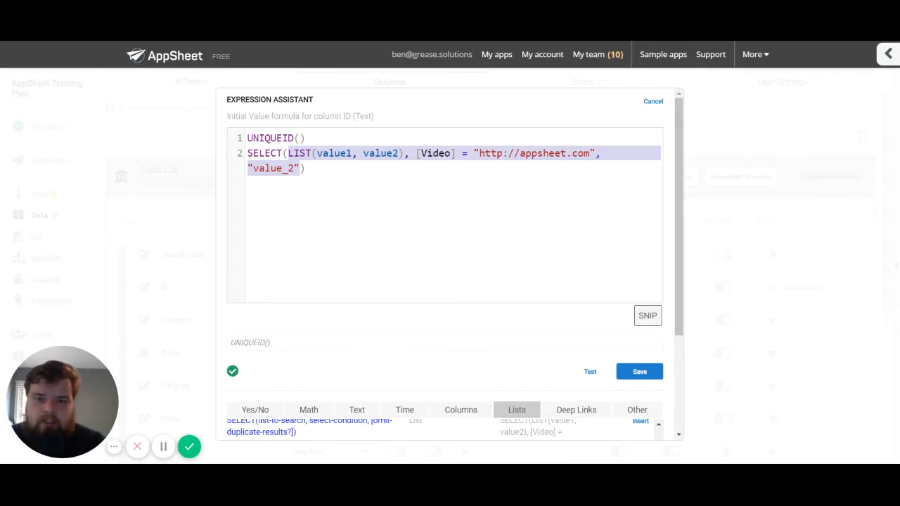
# Step: Highlight the SELECT function name and its trailing argument, then browse the Lists reference patterns
pyautogui.click(308, 168)
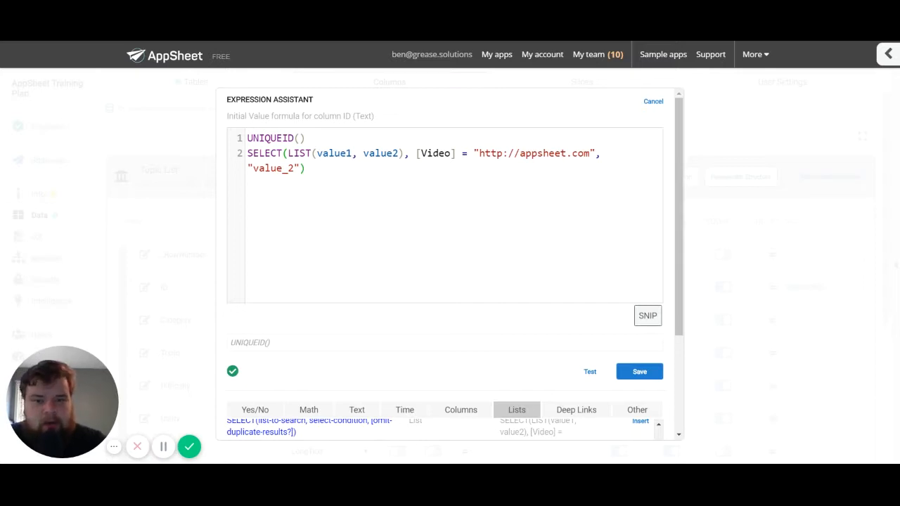
pyautogui.doubleClick(264, 153)
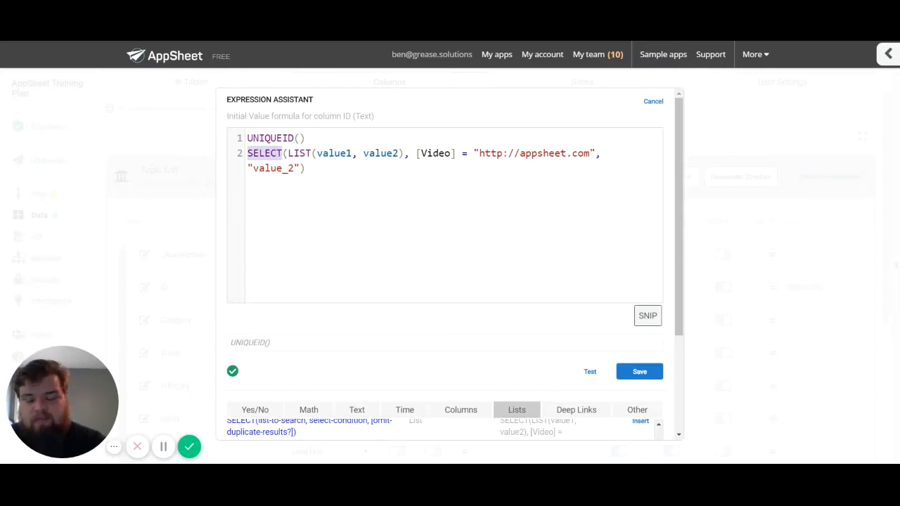
pyautogui.moveTo(372, 265)
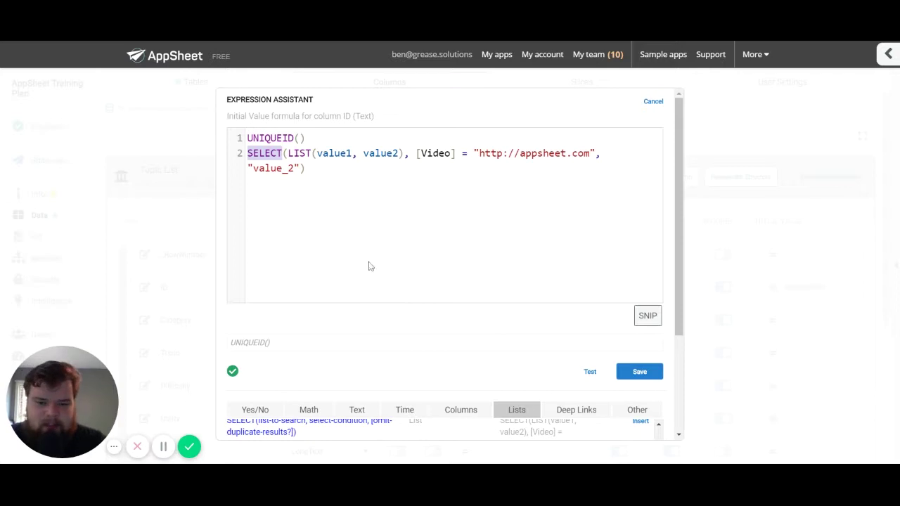
pyautogui.scroll(-3)
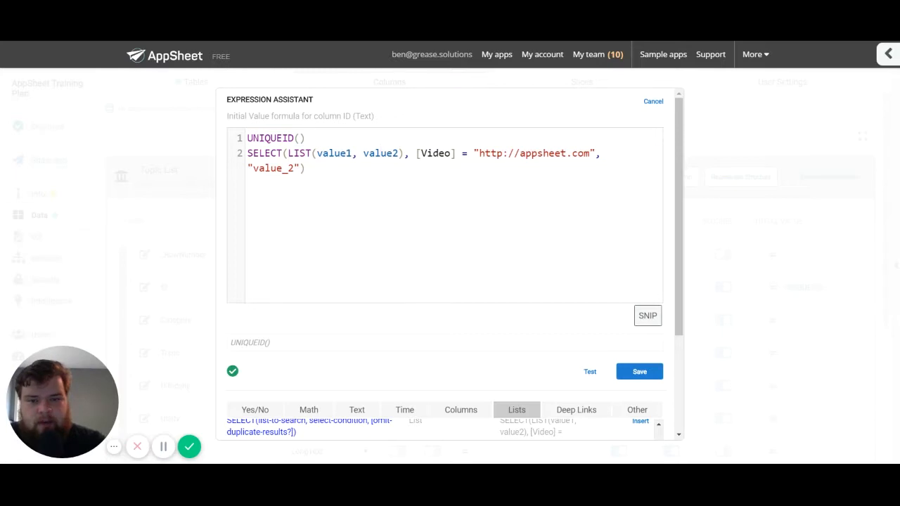
pyautogui.moveTo(284, 153); pyautogui.dragTo(405, 153)
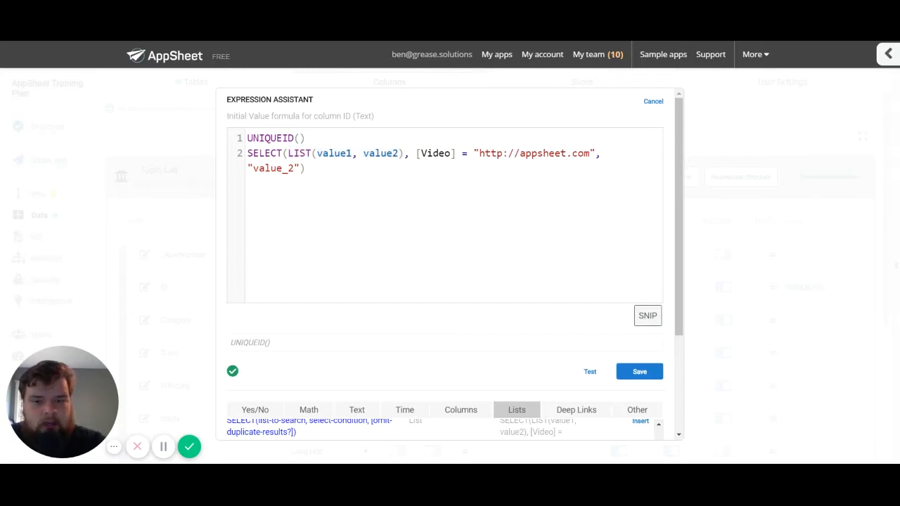
pyautogui.scroll(-3)
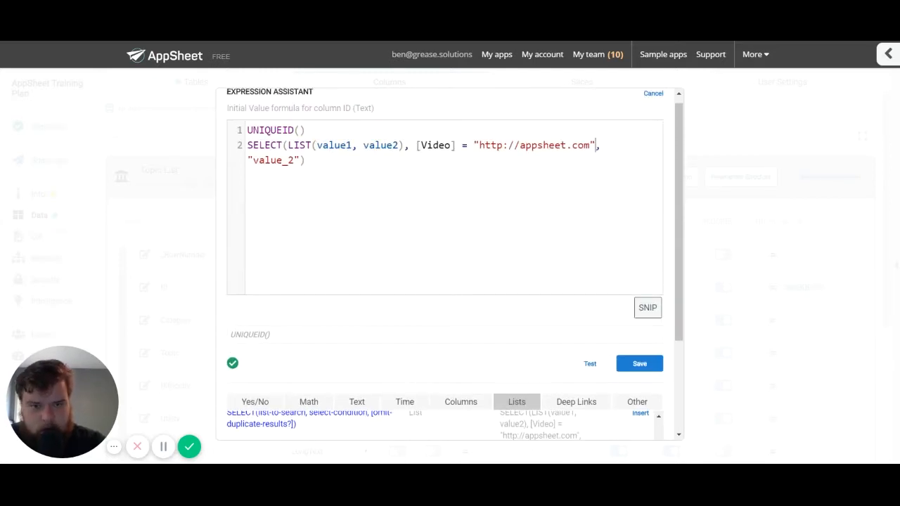
pyautogui.scroll(-3)
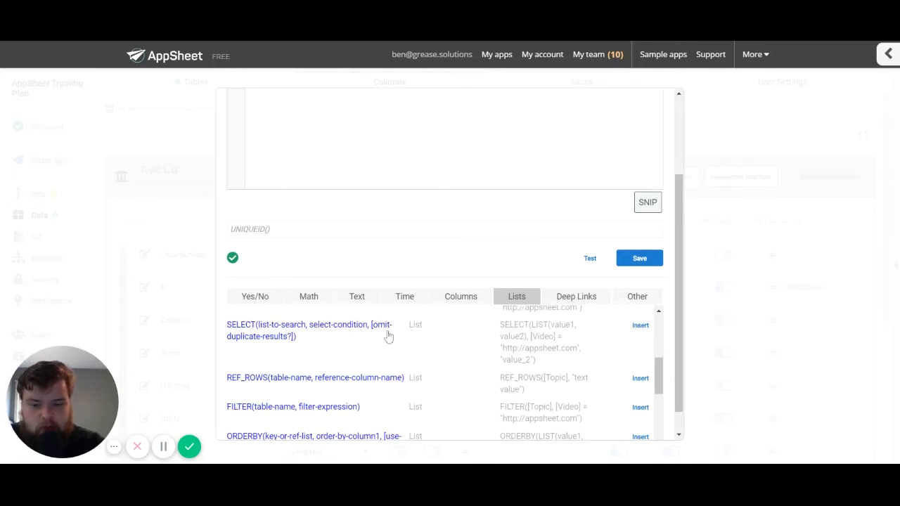
pyautogui.moveTo(264, 349)
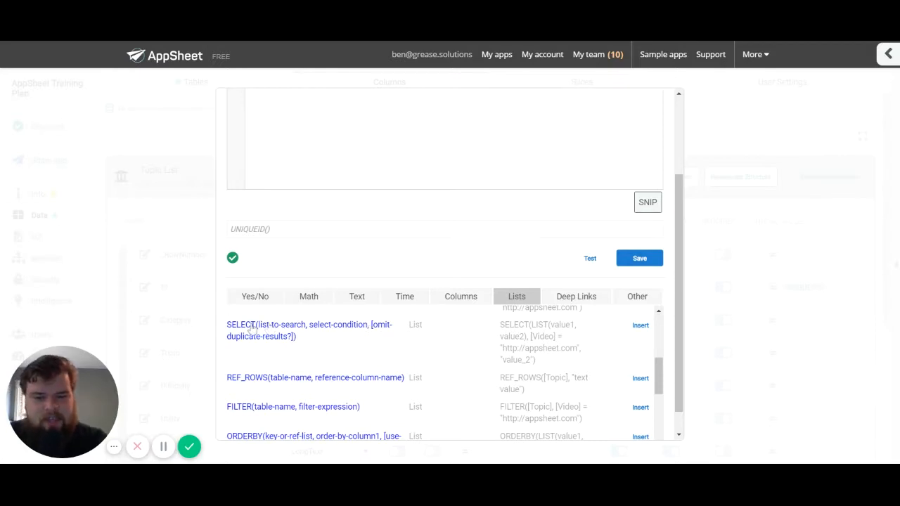
pyautogui.moveTo(376, 332)
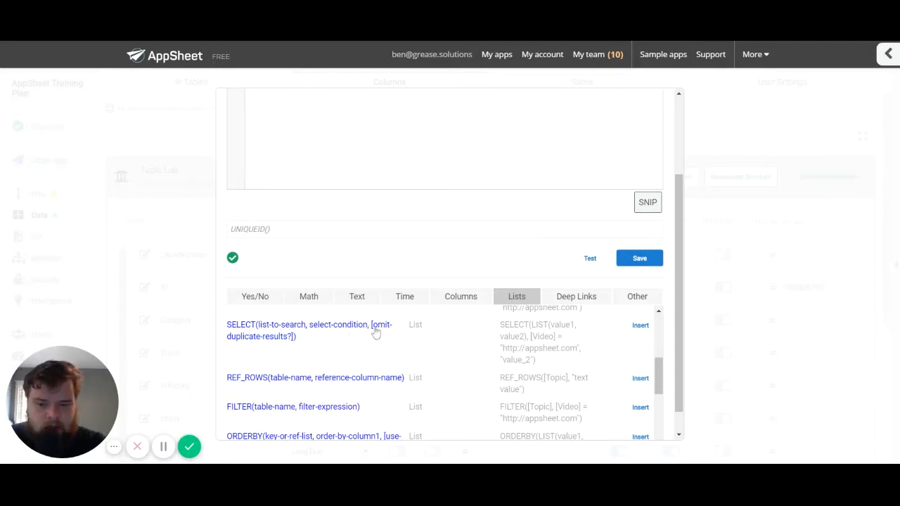
pyautogui.moveTo(380, 354)
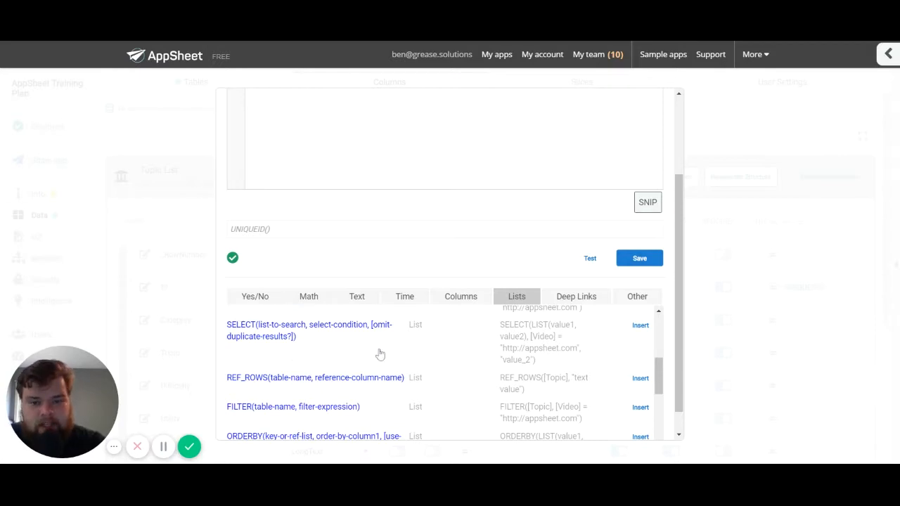
pyautogui.moveTo(374, 329)
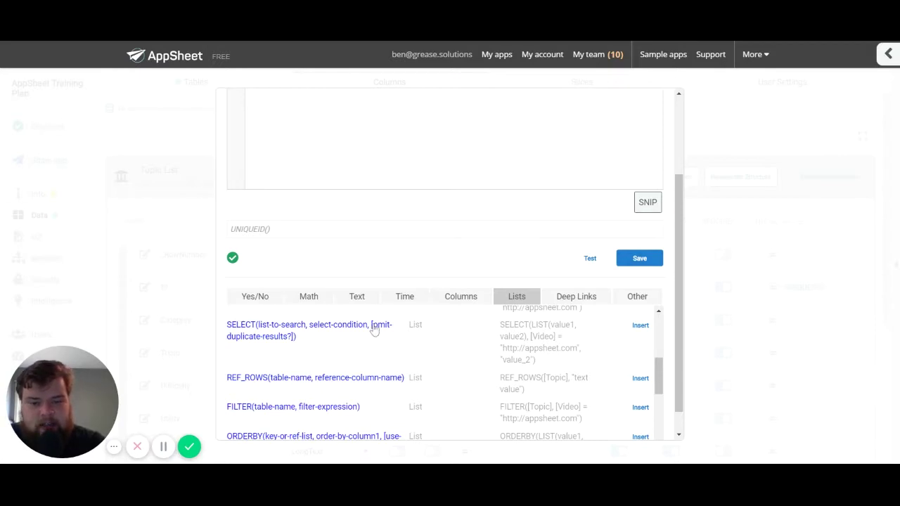
pyautogui.moveTo(259, 377)
pyautogui.write('SELECT(LIST(value1, value2), [Video] = "http://appsheet.com")')
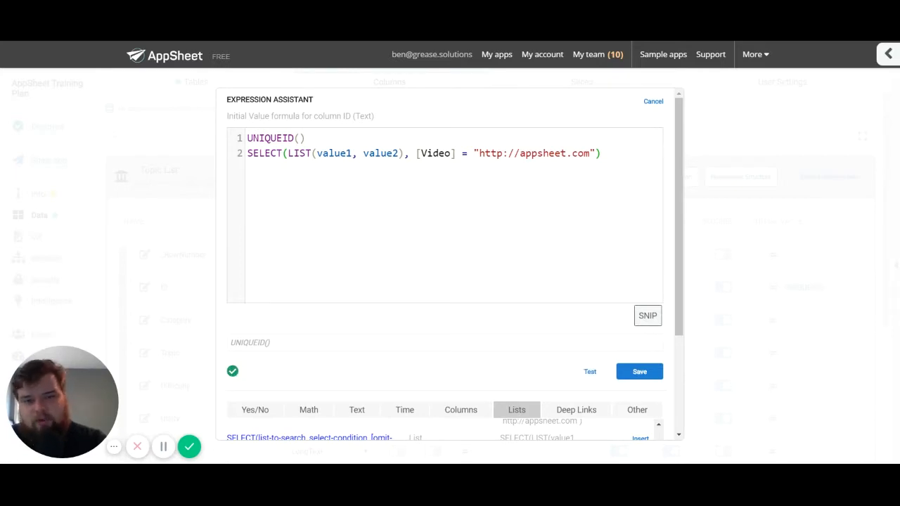
pyautogui.moveTo(318, 365)
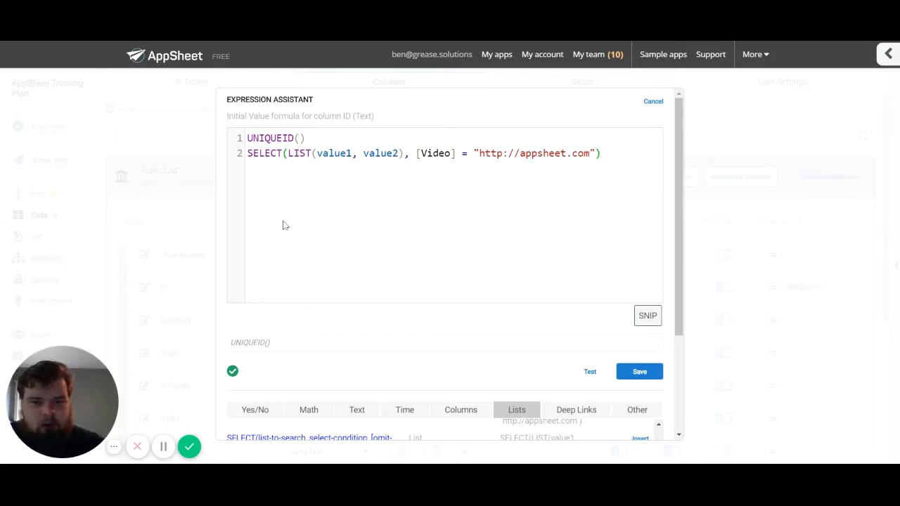
pyautogui.moveTo(408, 259)
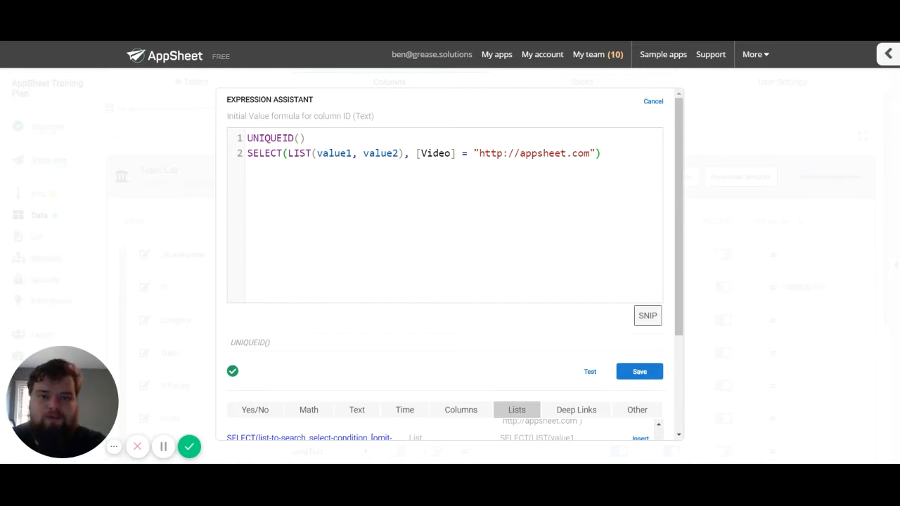
pyautogui.moveTo(450, 374)
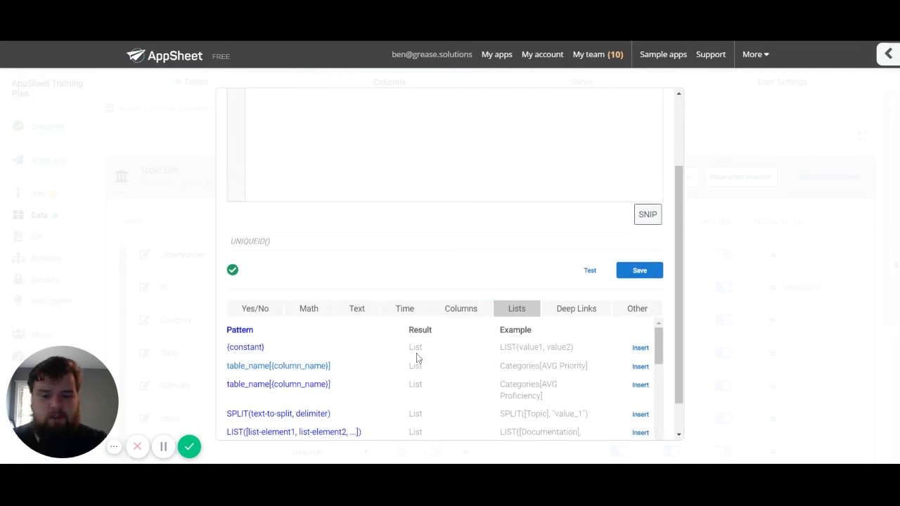
# Step: Scroll the Lists reference and point out that SELECT returns a List
pyautogui.scroll(-3)
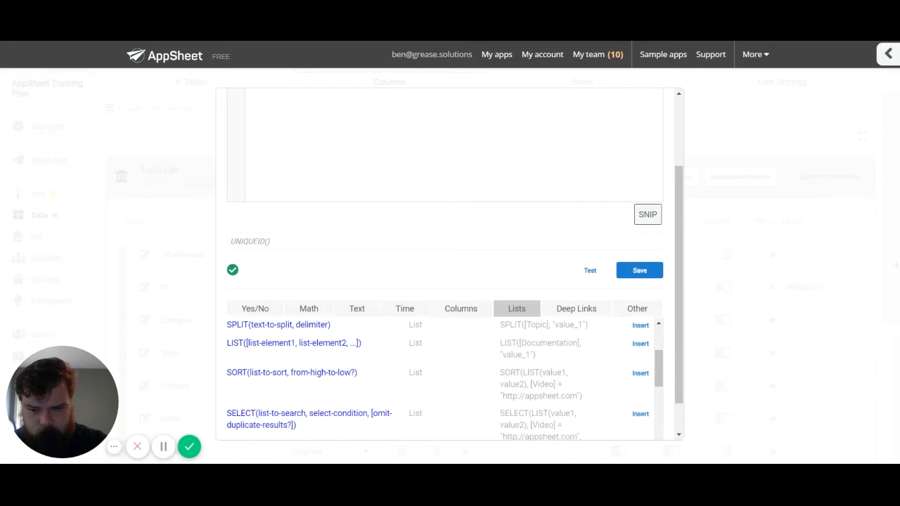
pyautogui.scroll(-3)
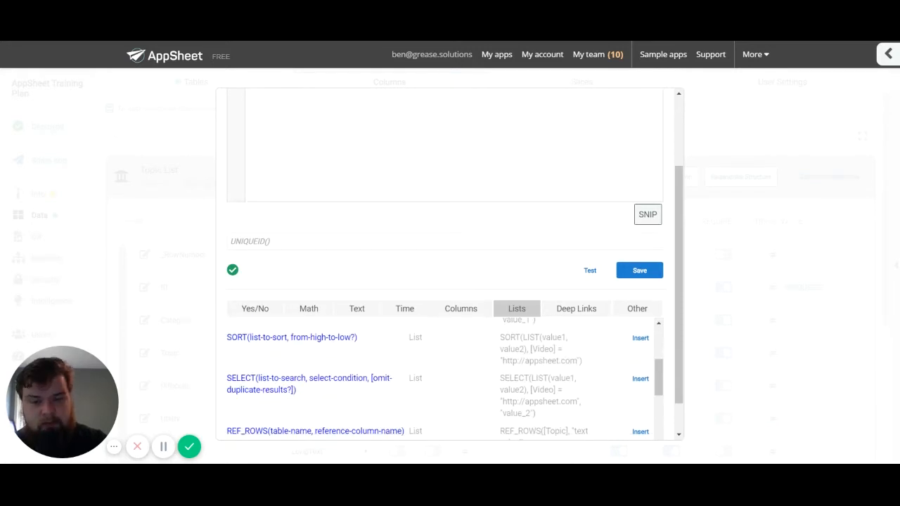
pyautogui.doubleClick(415, 377)
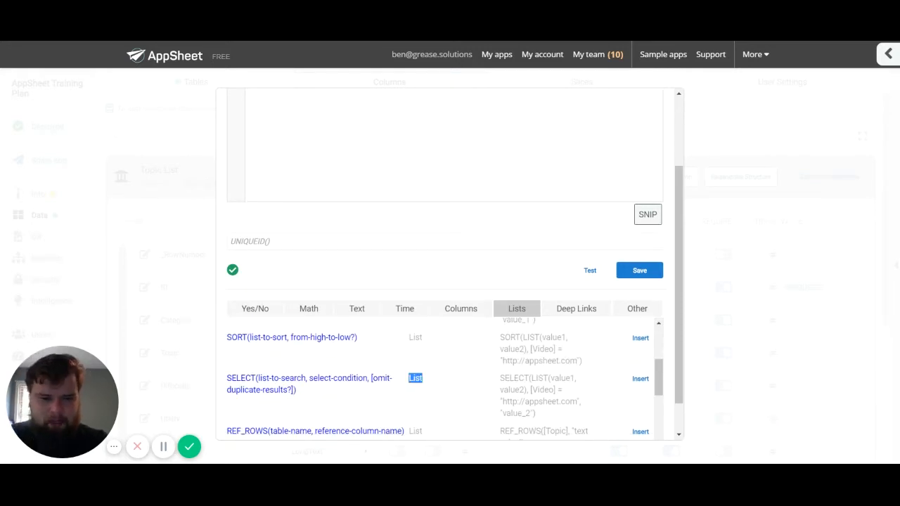
pyautogui.click(637, 310)
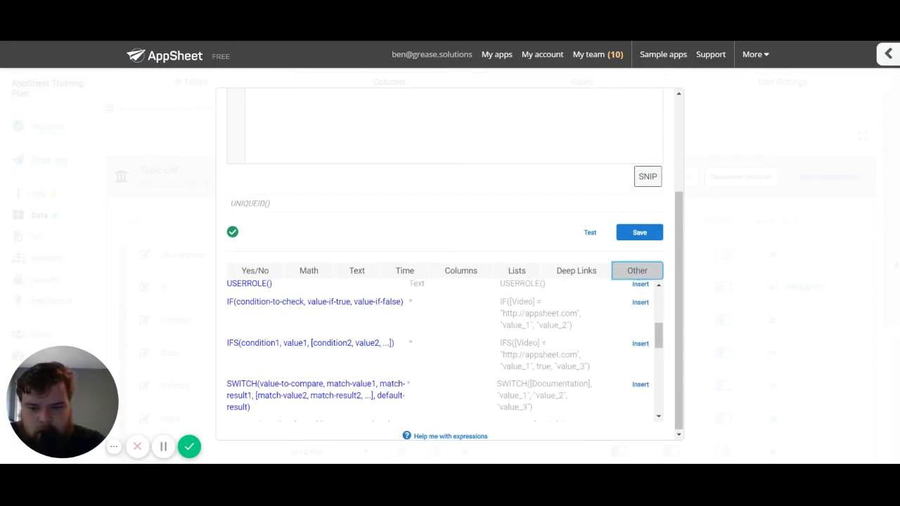
pyautogui.scroll(-3)
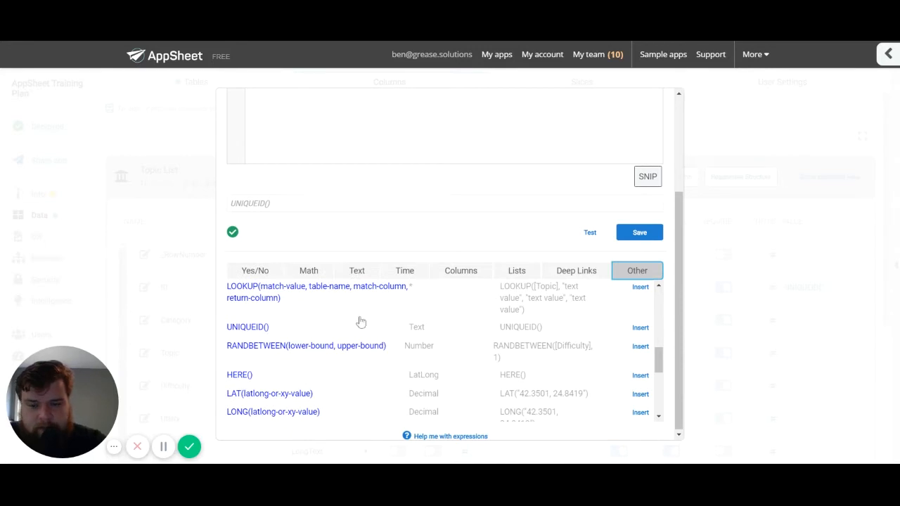
pyautogui.moveTo(419, 337)
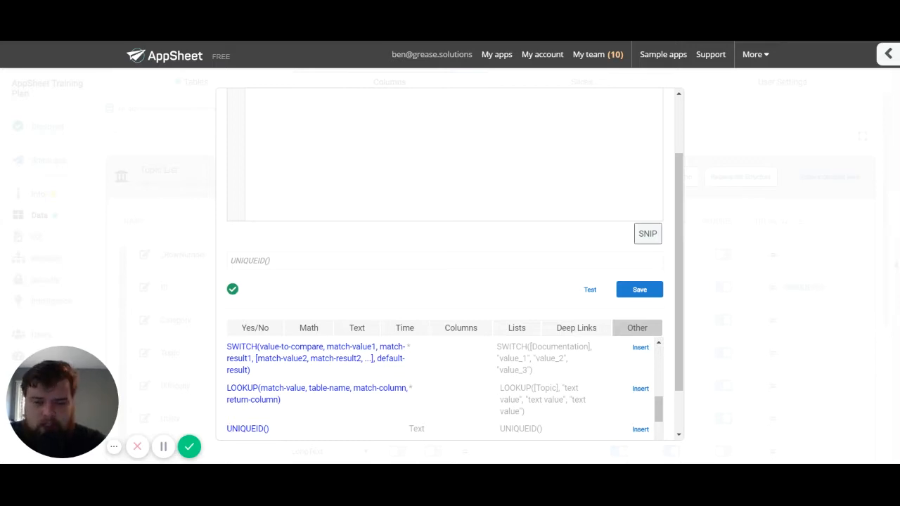
pyautogui.write('SELECT(LIST(value1, value2), [Video] = "http://appsheet.com")')
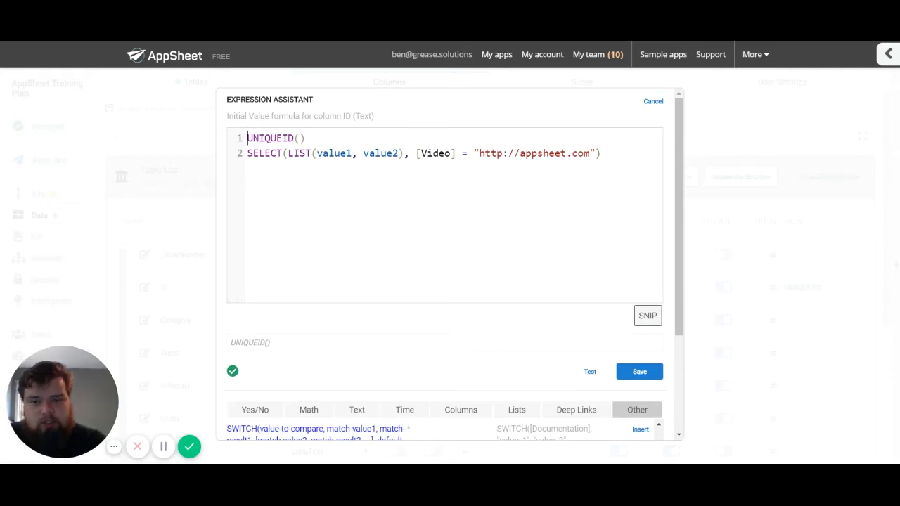
pyautogui.doubleClick(270, 138)
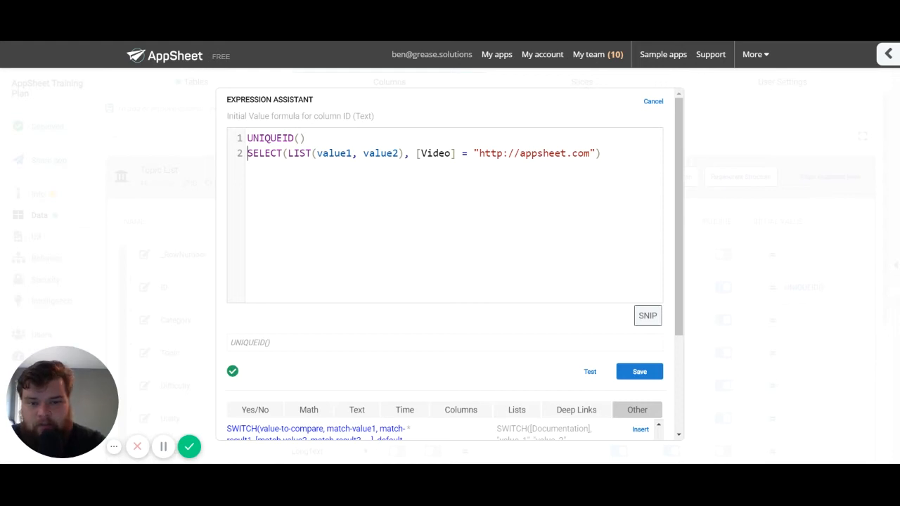
pyautogui.moveTo(364, 197)
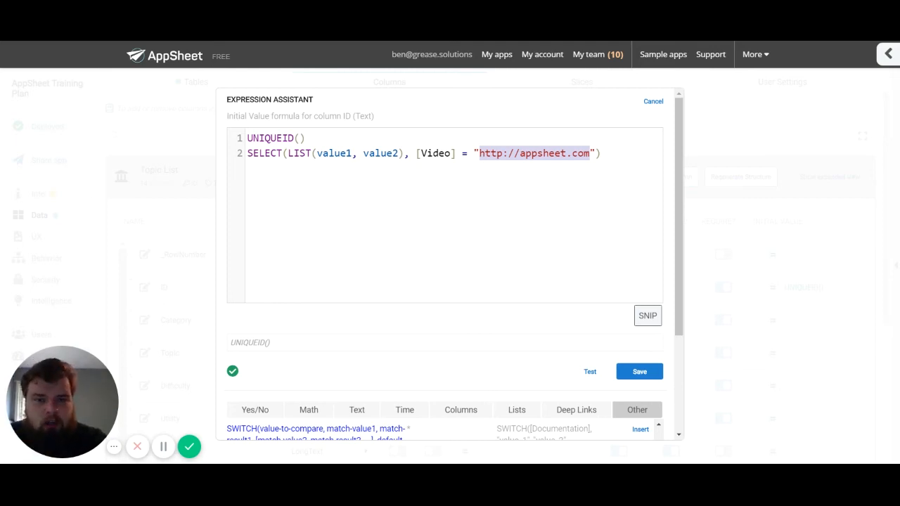
pyautogui.moveTo(562, 329)
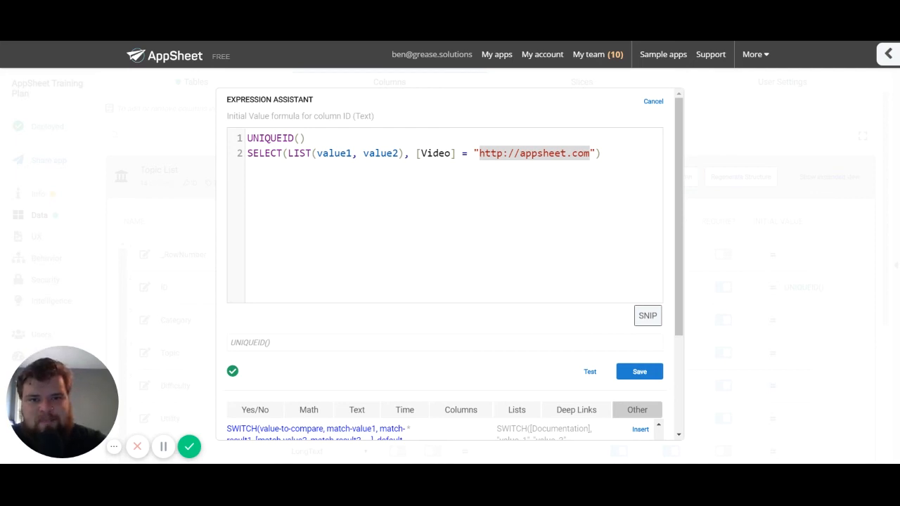
pyautogui.moveTo(455, 382)
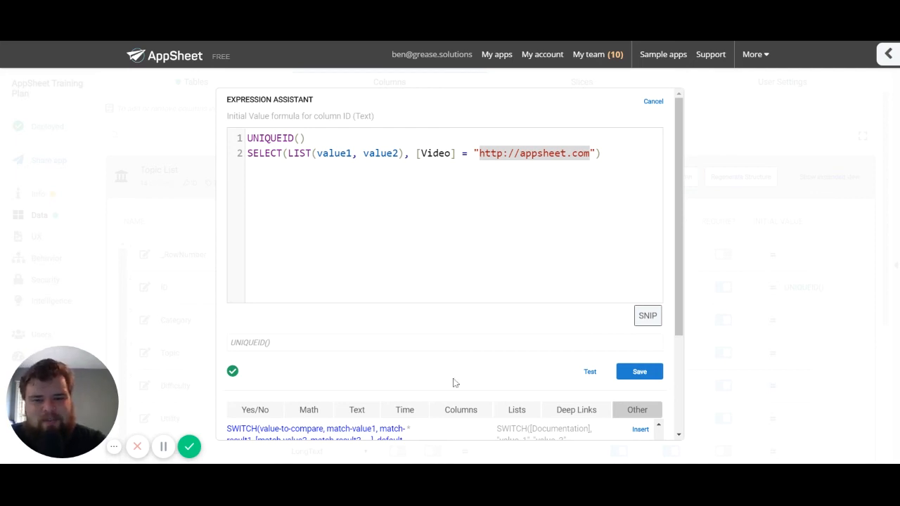